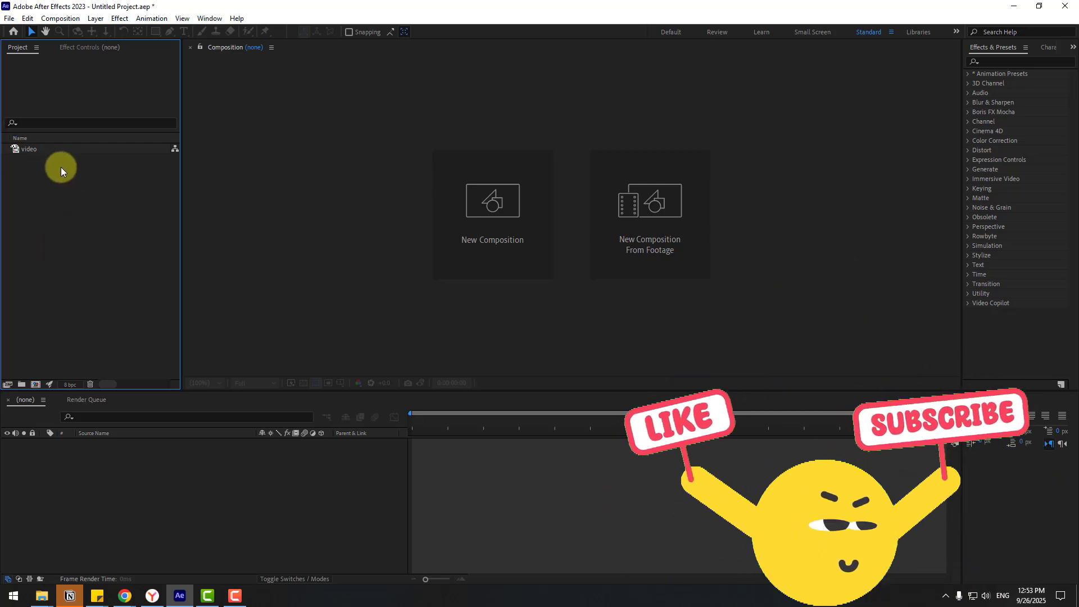
Create a new composition Comp 1 at 5120×1080 and 25 fps.
click(491, 213)
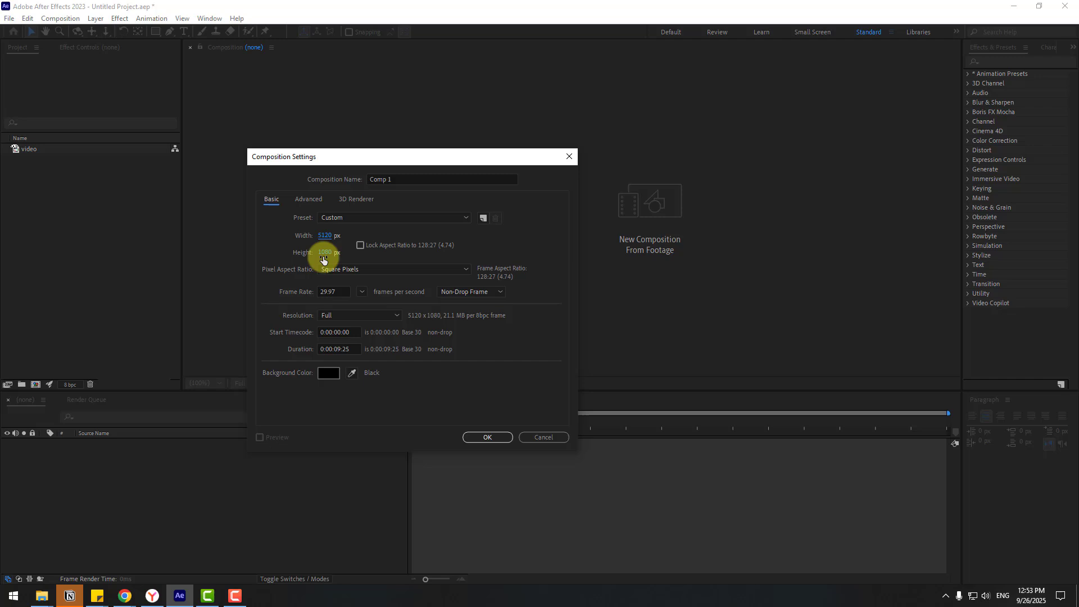
click(361, 291)
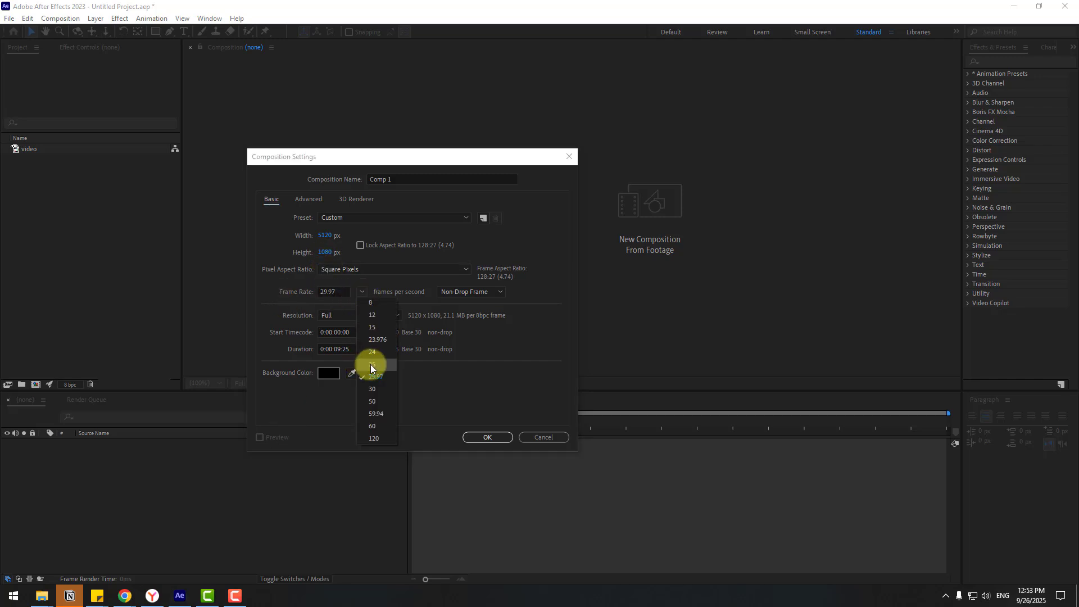
click(486, 437)
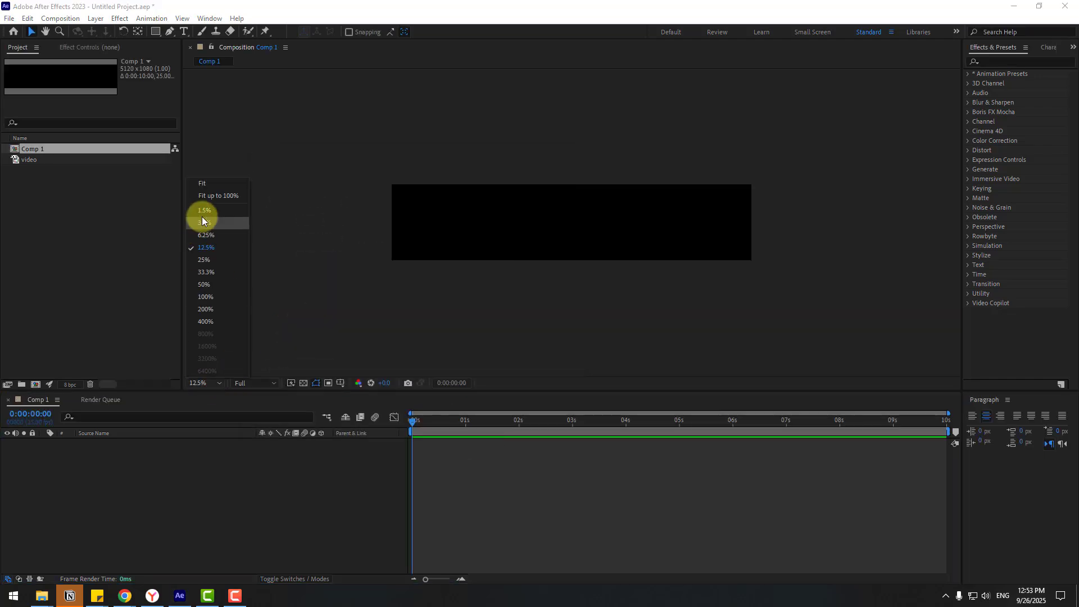
Add the toothbrush video to Comp 1, scale it to 268%, and check framing near 3 seconds.
click(201, 182)
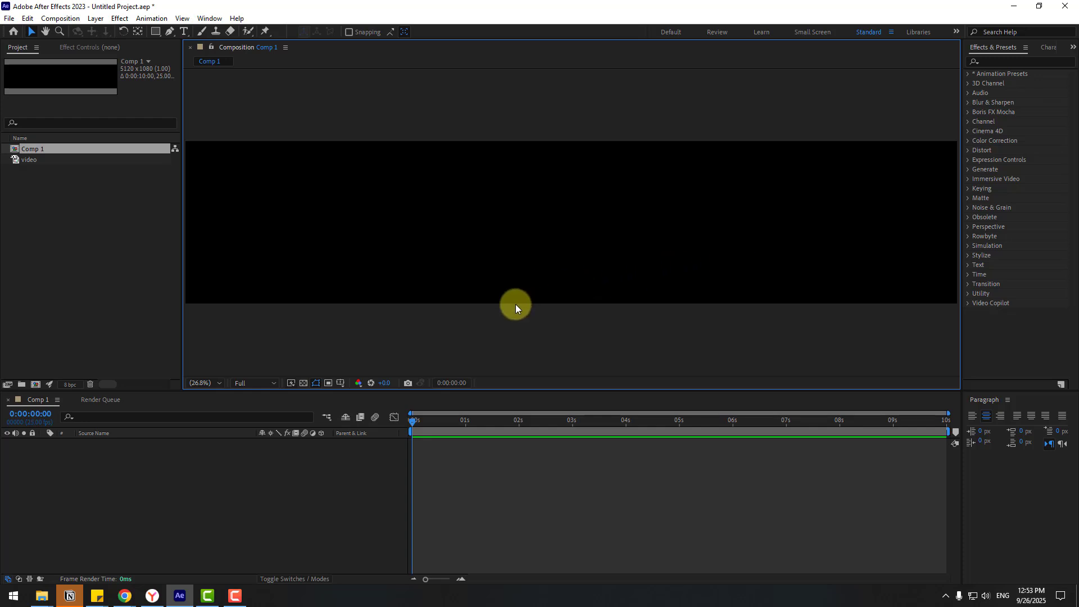
click(28, 159)
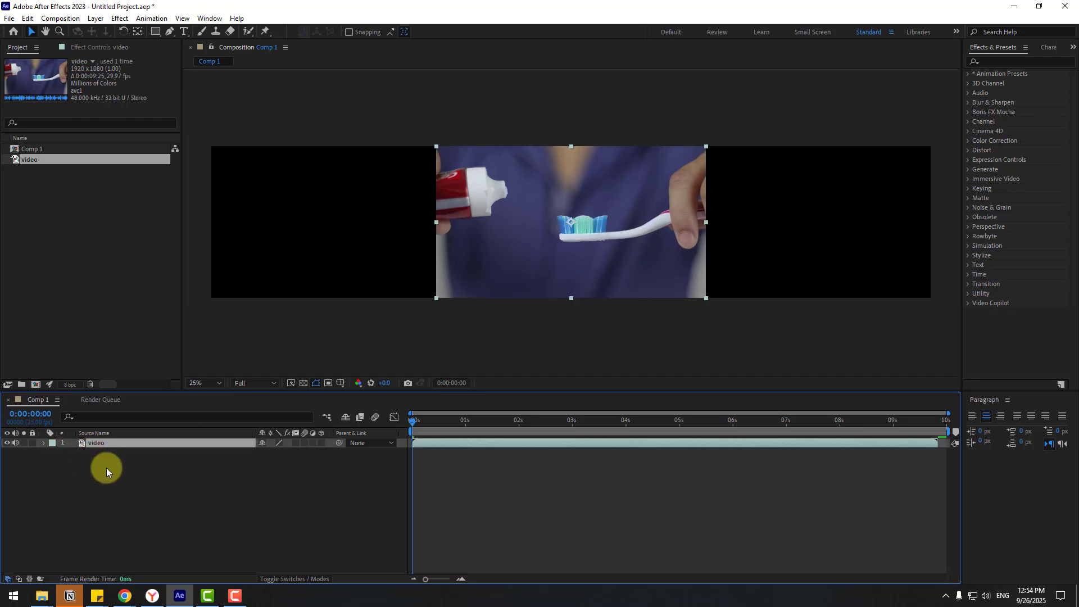
click(42, 442)
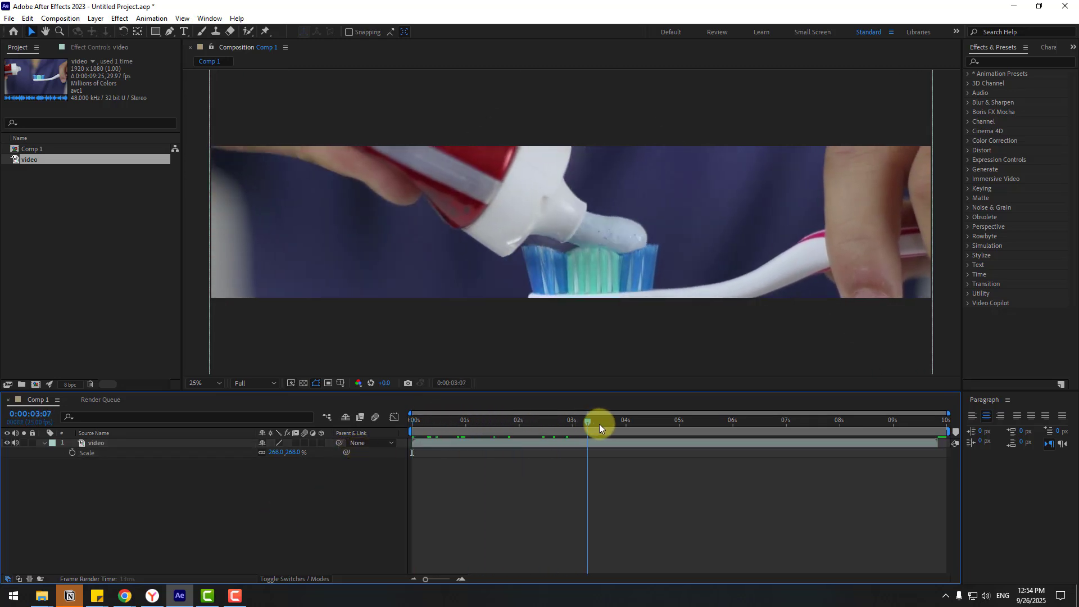
click(876, 419)
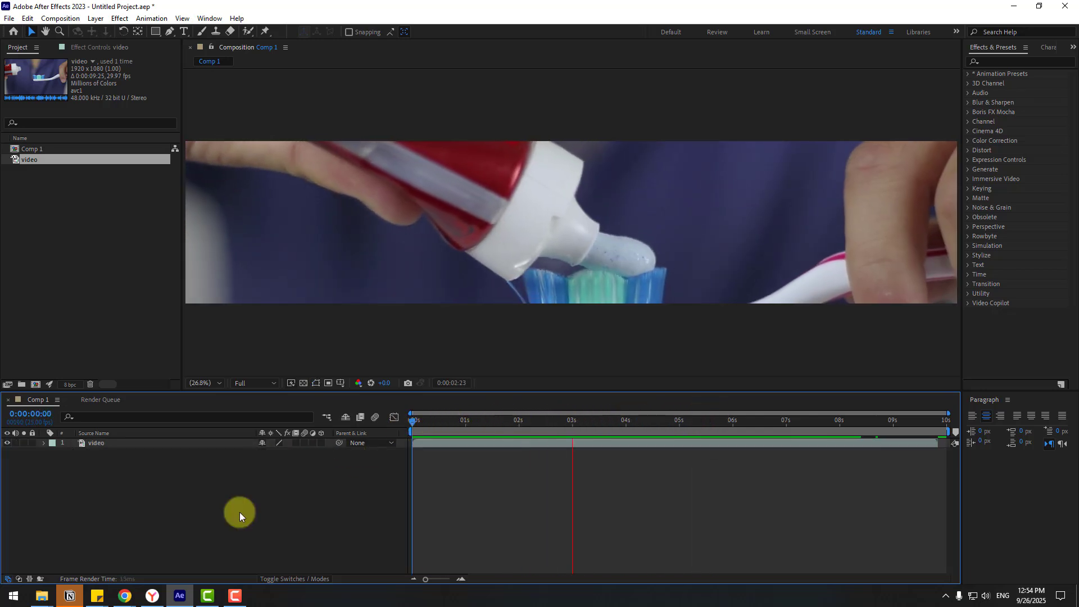
click(413, 419)
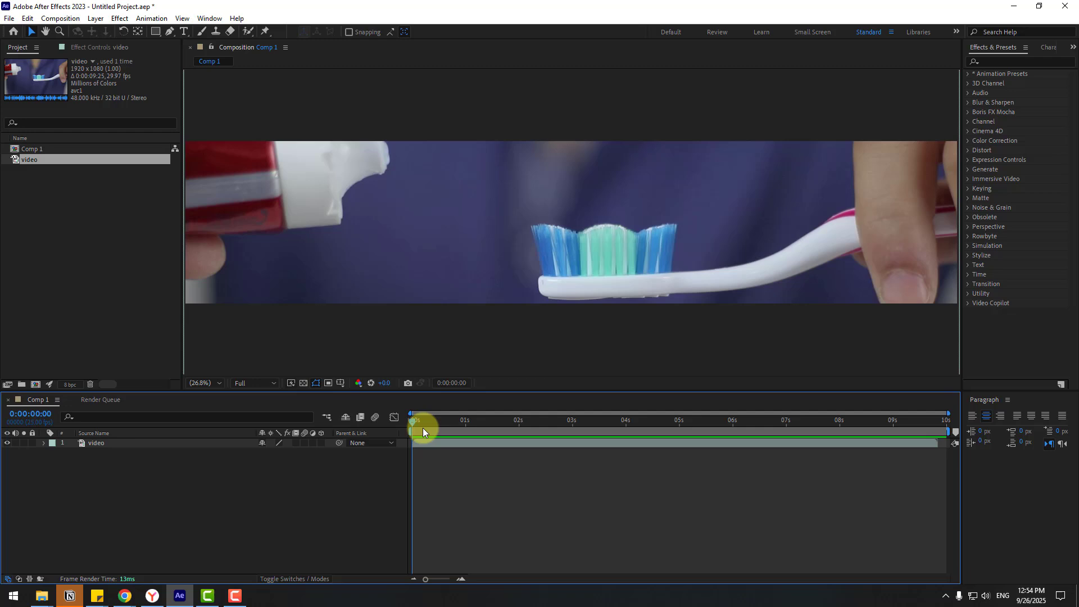
mouse_move(419, 426)
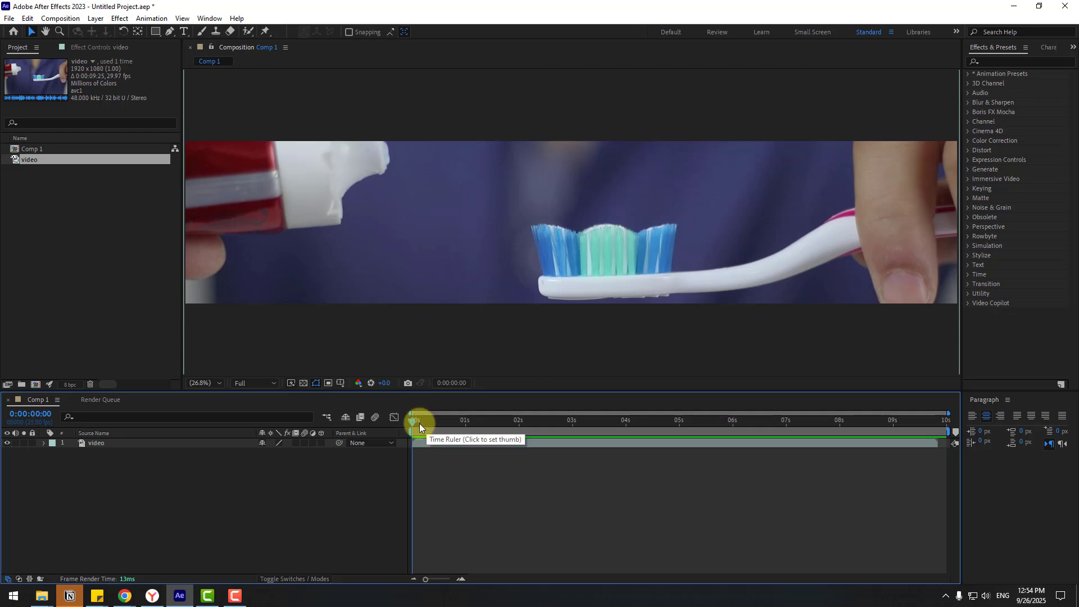
Queue Comp 1 as render_01.mp4 in the Desktop render folder and render it.
click(60, 18)
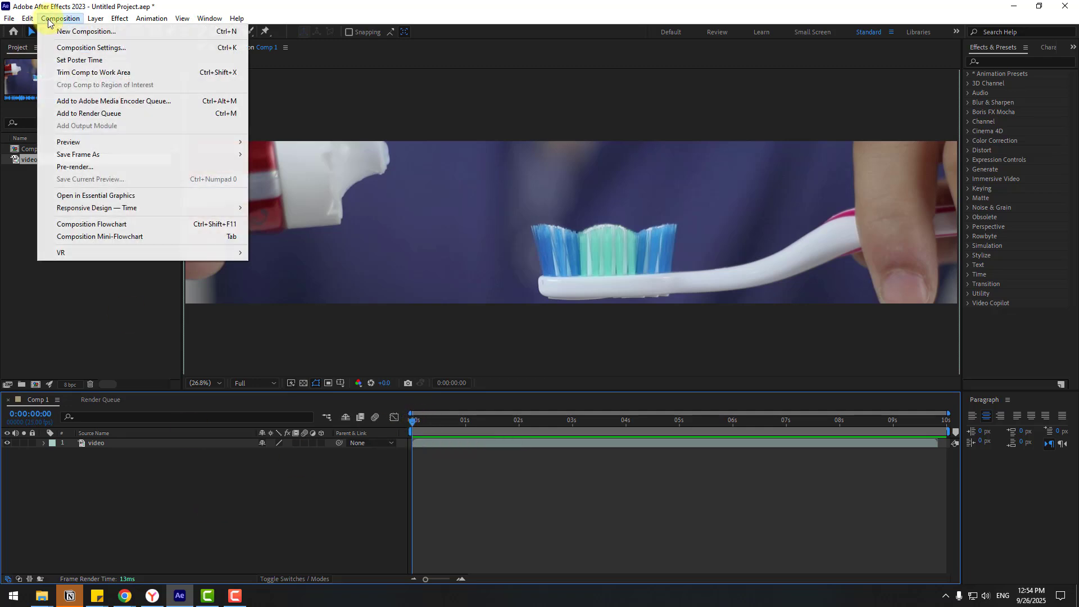
mouse_move(113, 113)
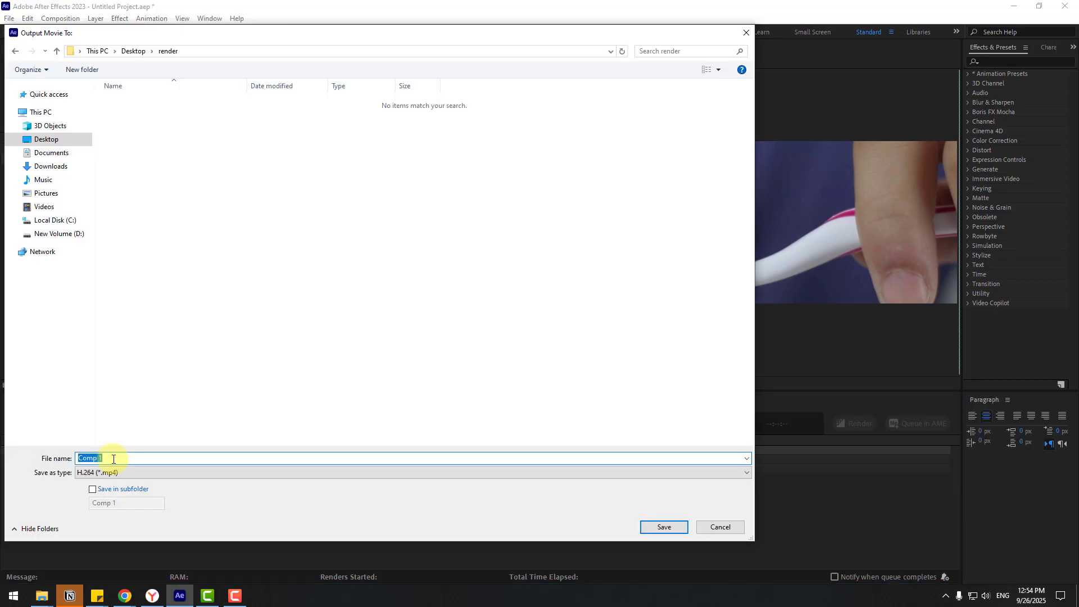
text(render_01)
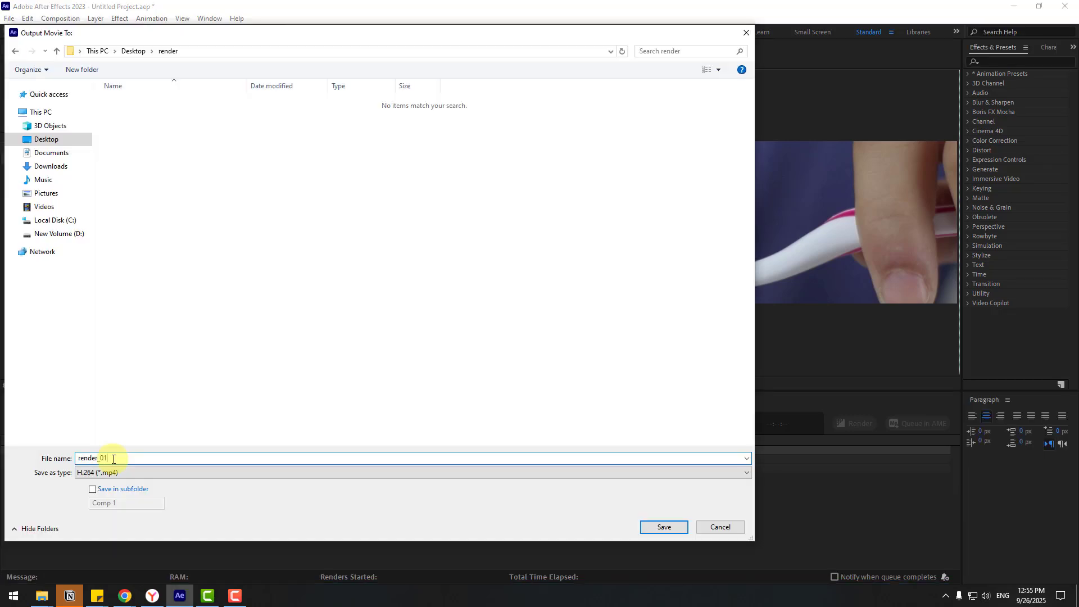
click(662, 526)
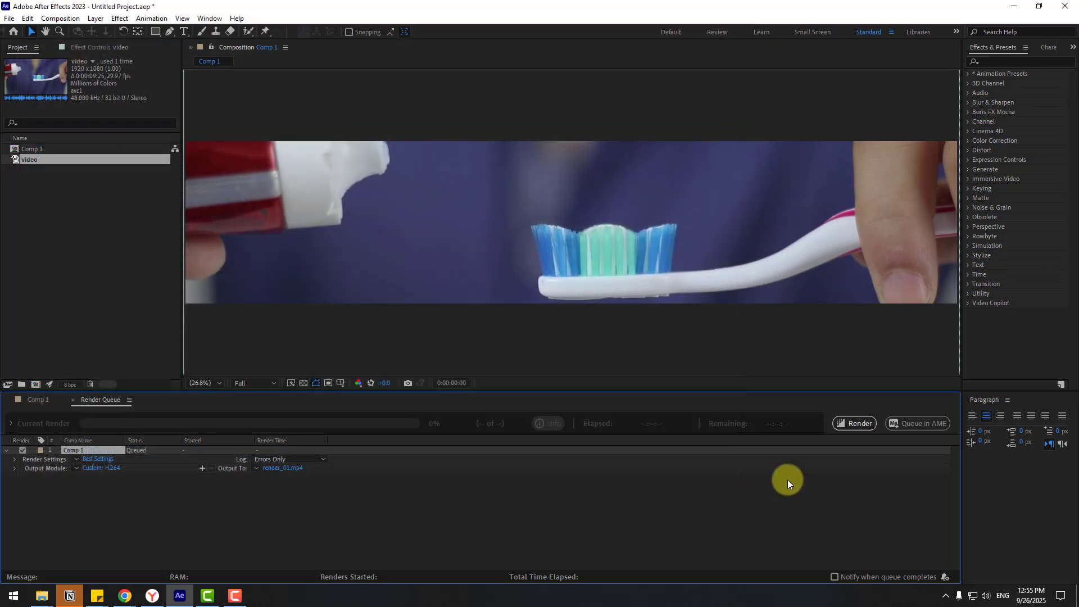
click(853, 423)
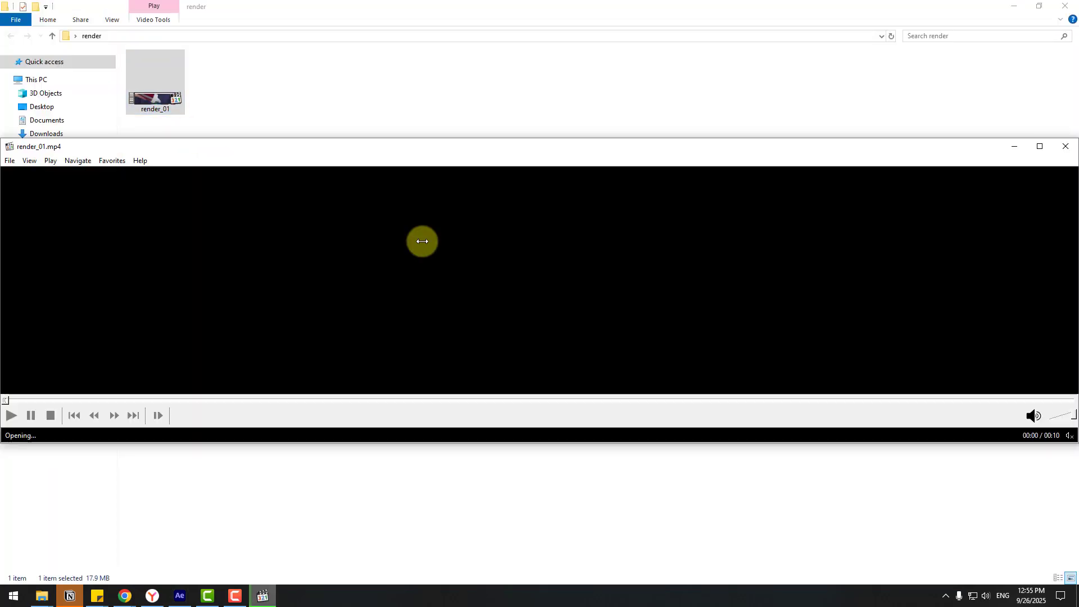
Play render_01.mp4 in Windows Media Player.
click(206, 595)
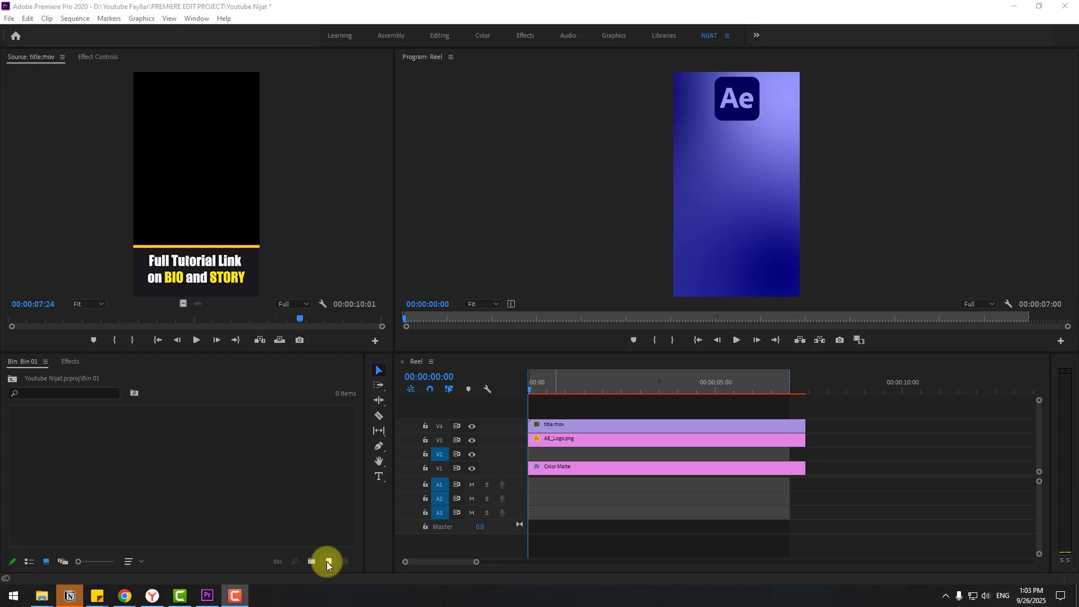
Create a custom sequence 'Instagram reels' at 5120×1080, 25 fps, square pixels.
click(329, 561)
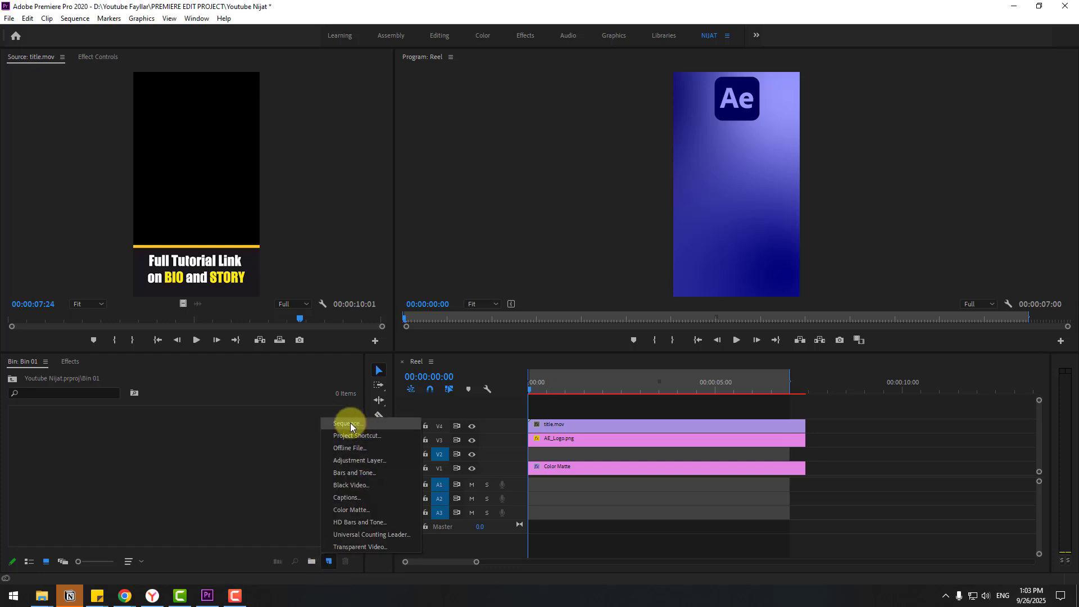
click(347, 424)
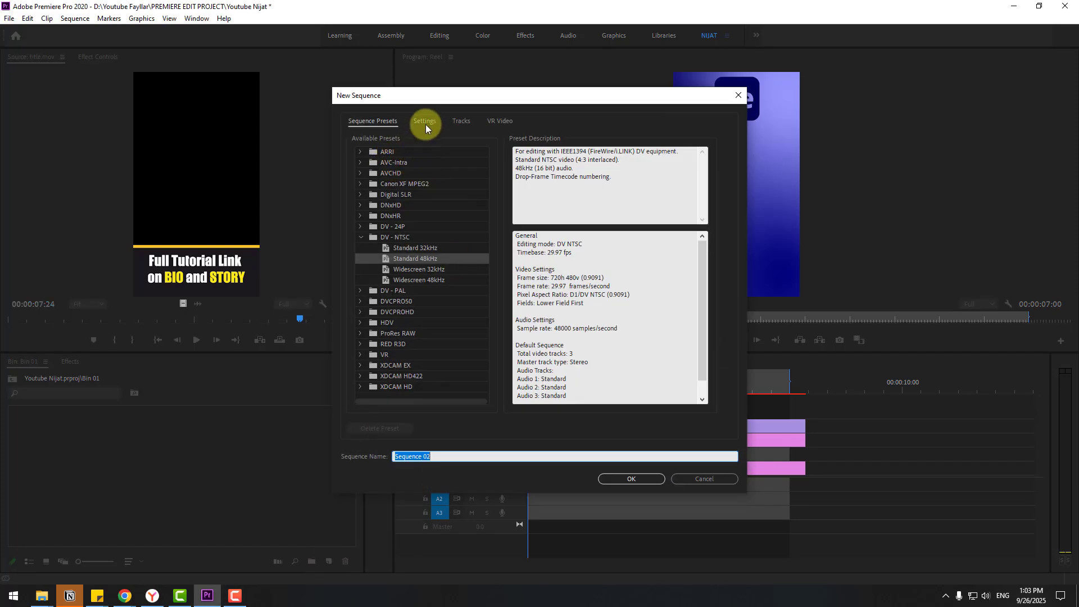
click(425, 121)
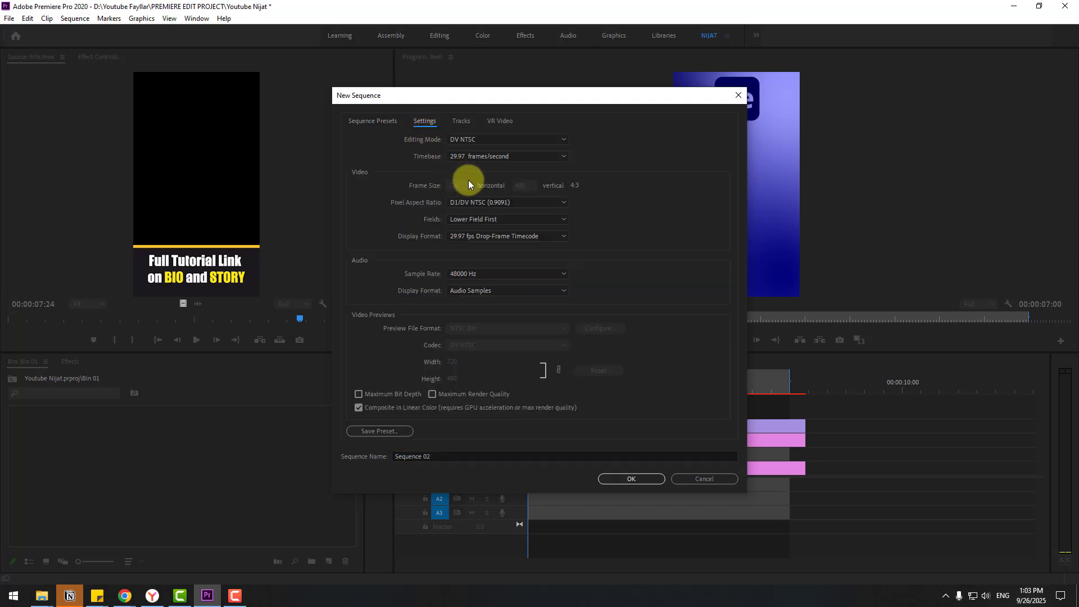
click(505, 139)
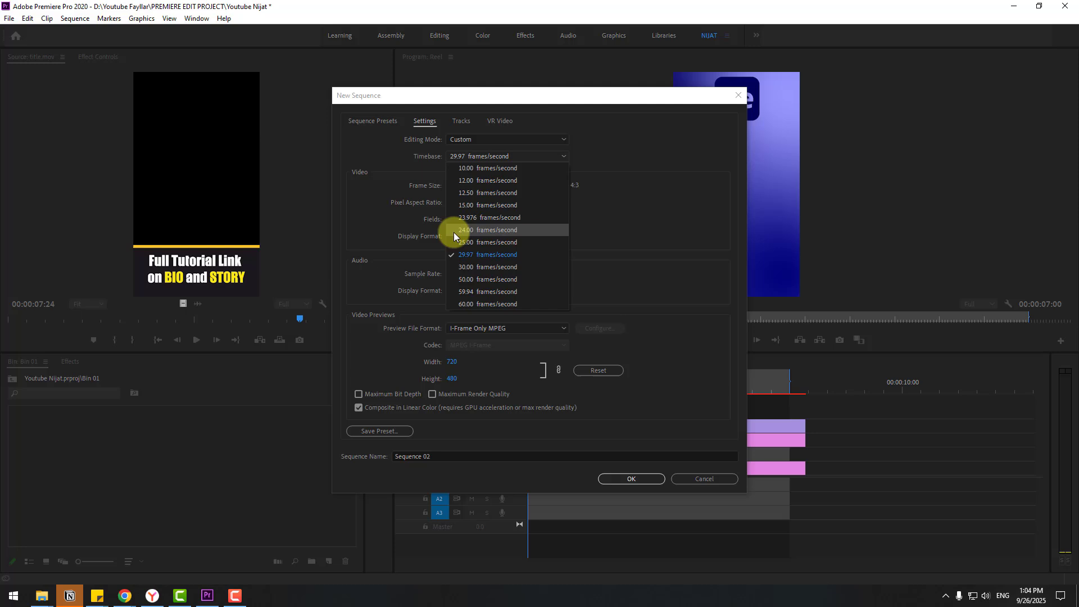
click(487, 242)
text(5120)
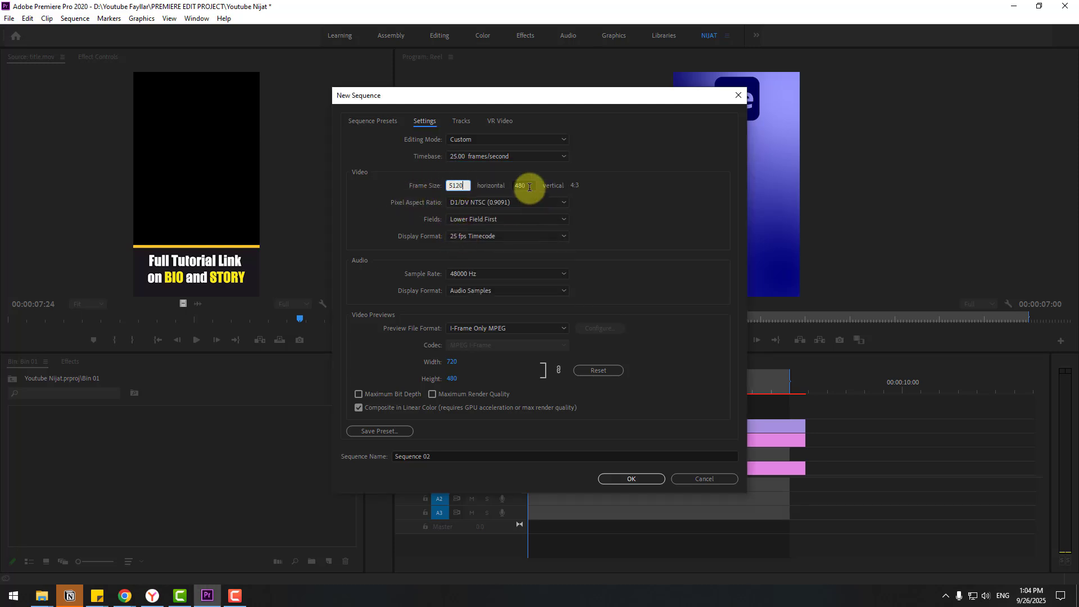
text(1080)
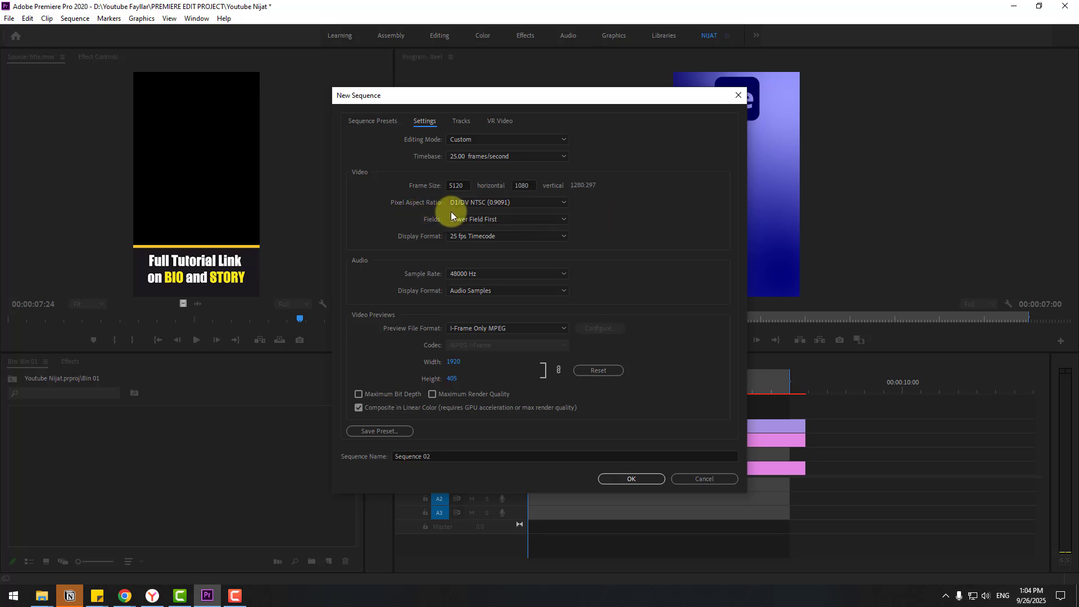
mouse_move(480, 221)
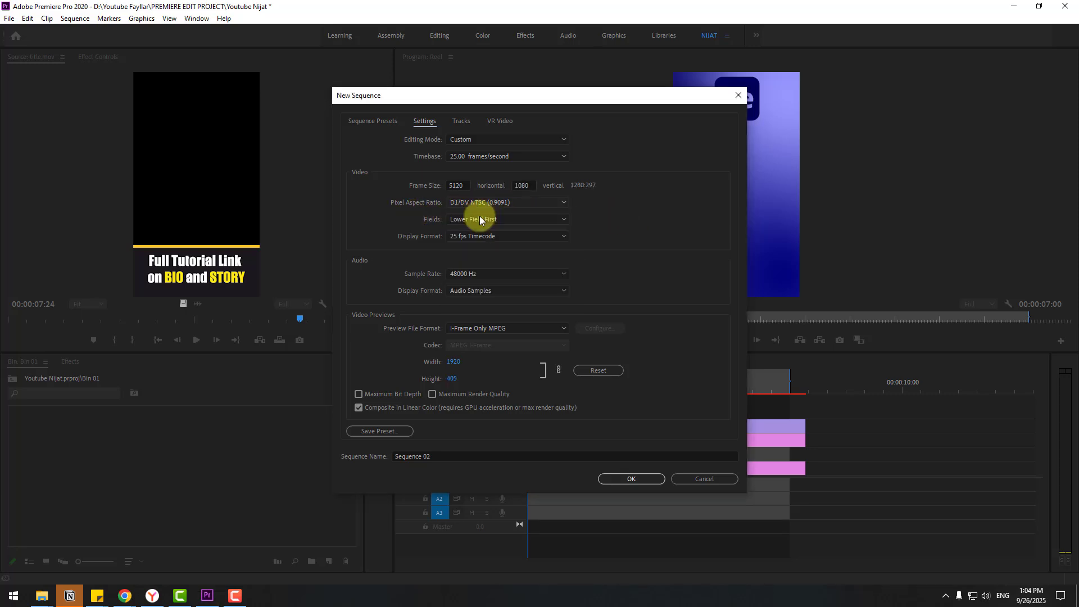
text(Instagram reels)
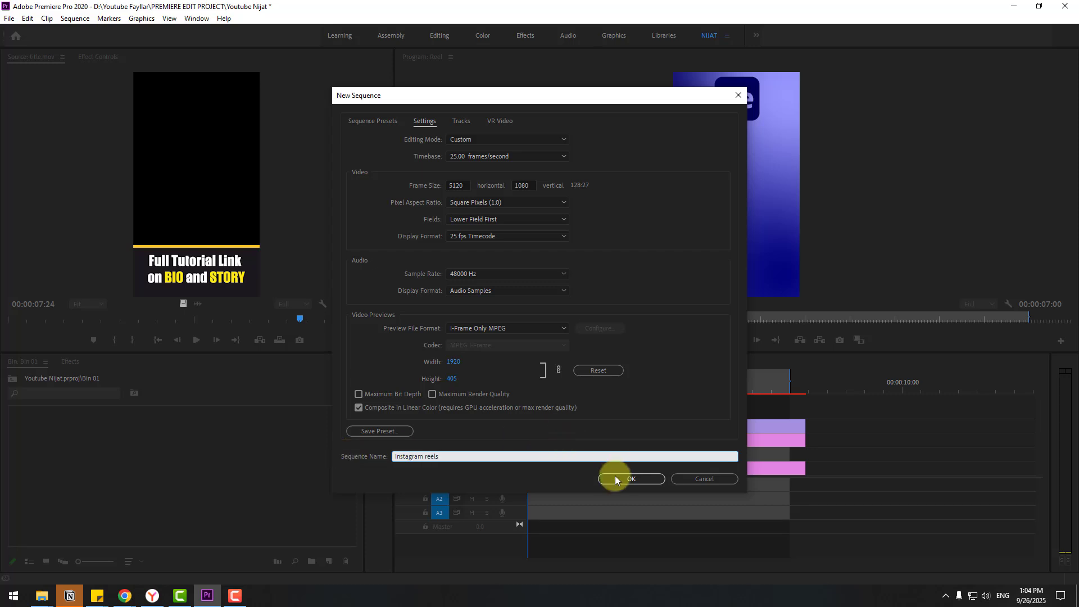
click(630, 479)
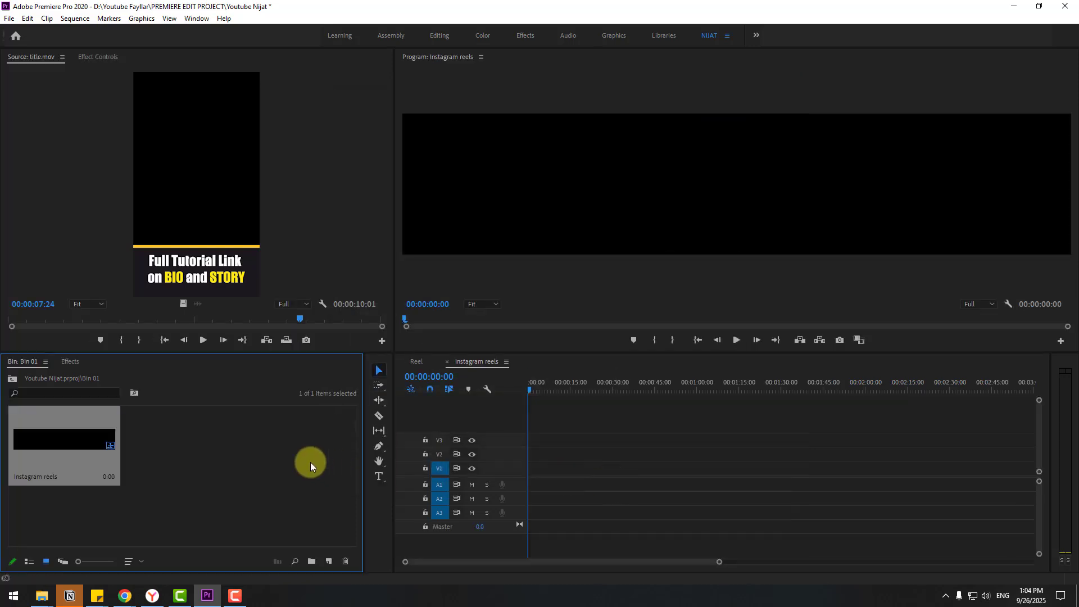
Import video.mp4 from folder 1 on the Desktop into the project bin.
right_click(309, 467)
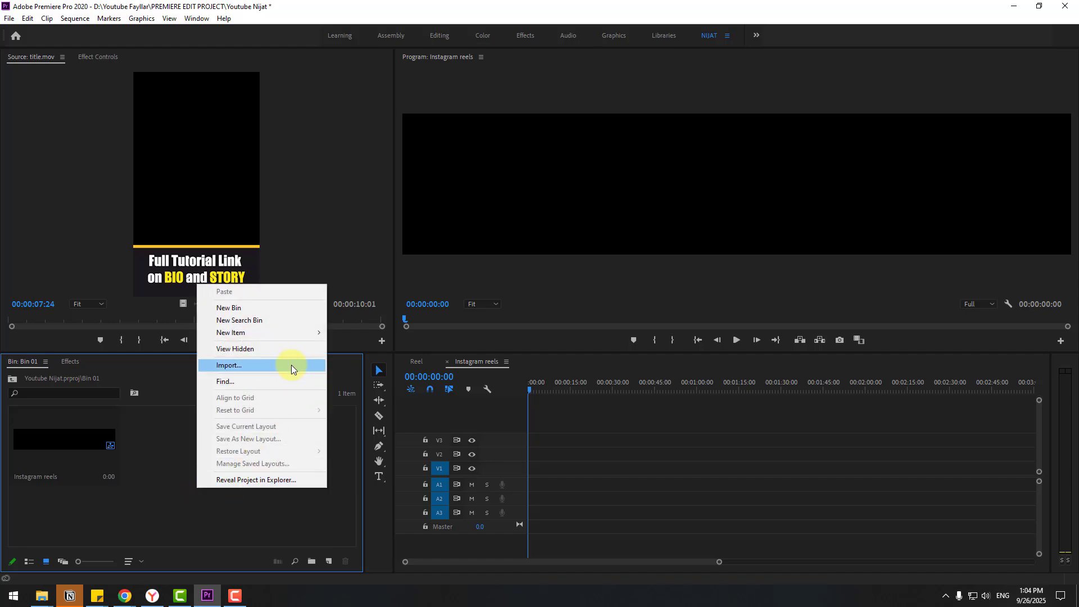
click(229, 365)
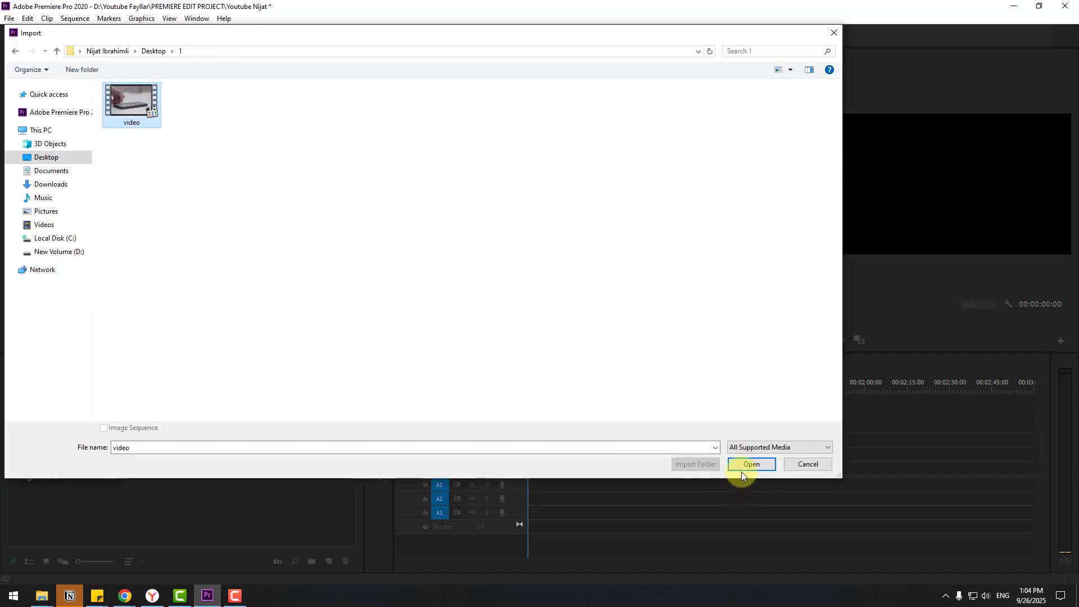
click(750, 463)
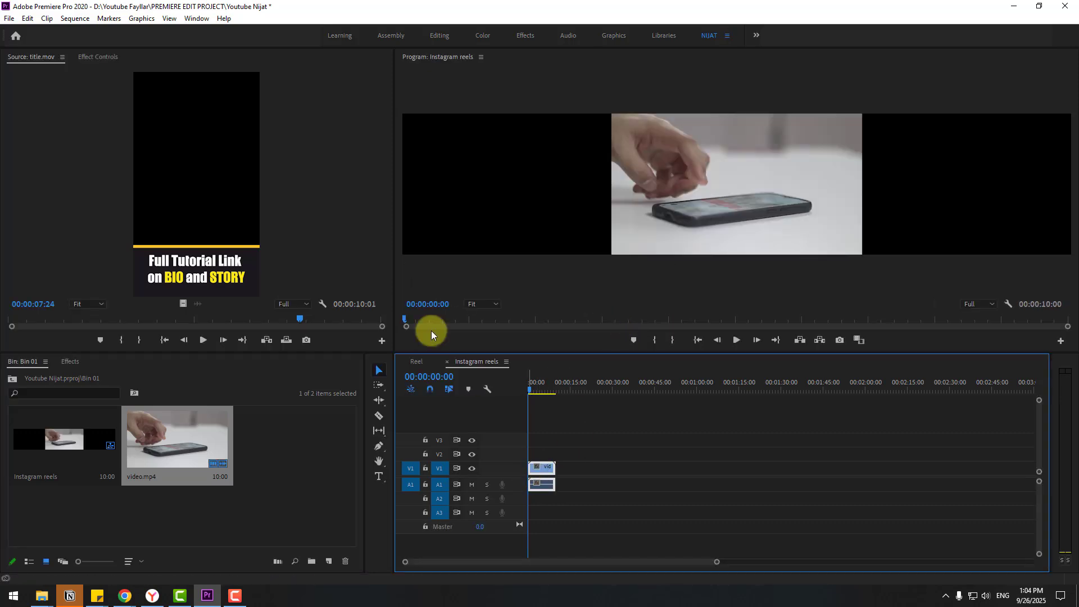
In Effect Controls, scale video.mp4 to 269% and reposition it vertically.
click(96, 56)
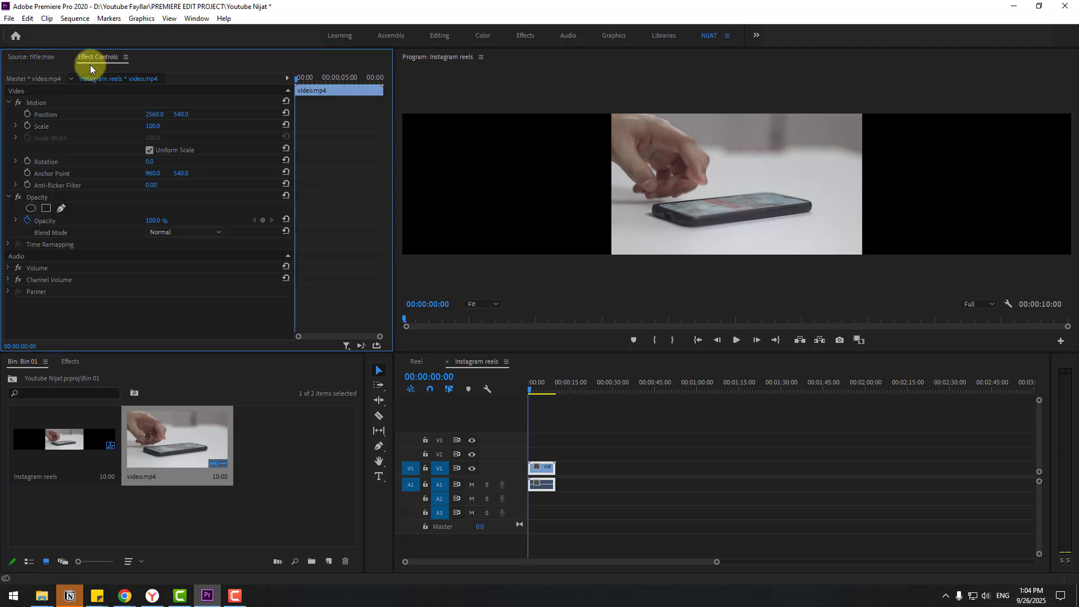
click(196, 18)
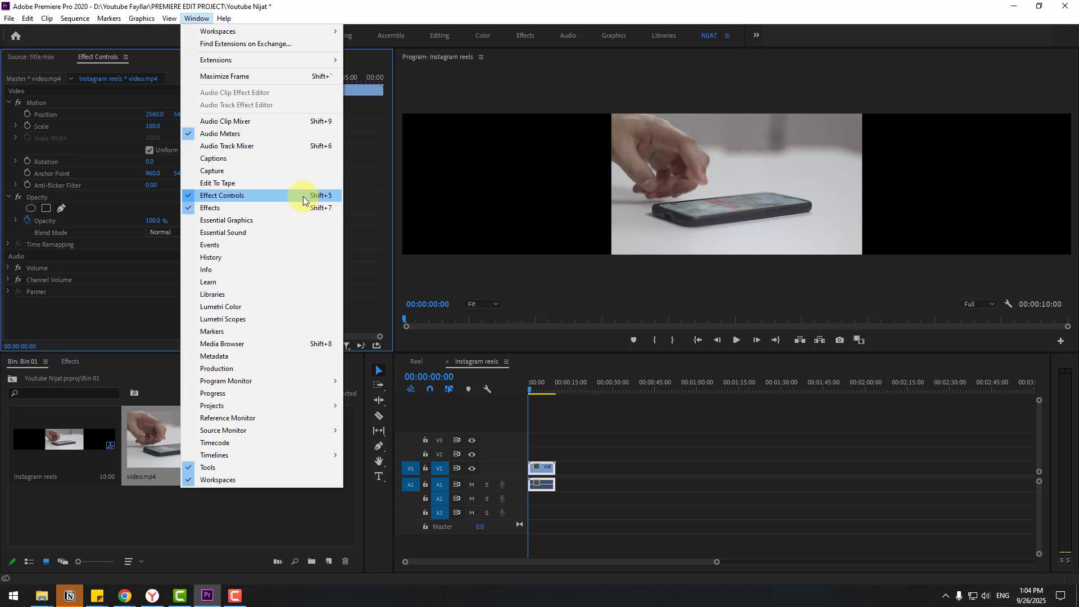
click(222, 194)
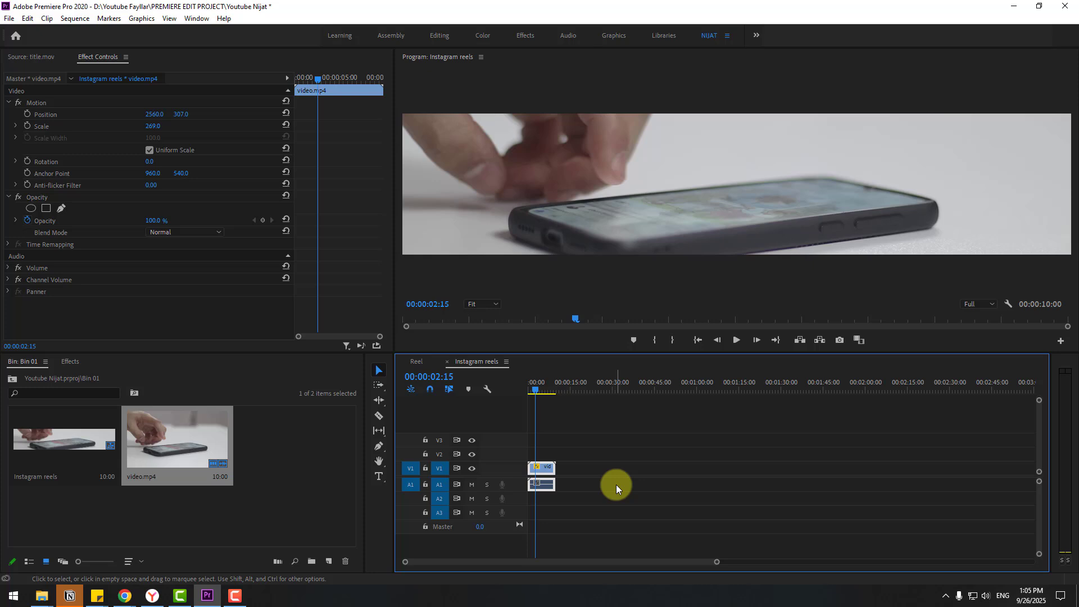
mouse_move(615, 465)
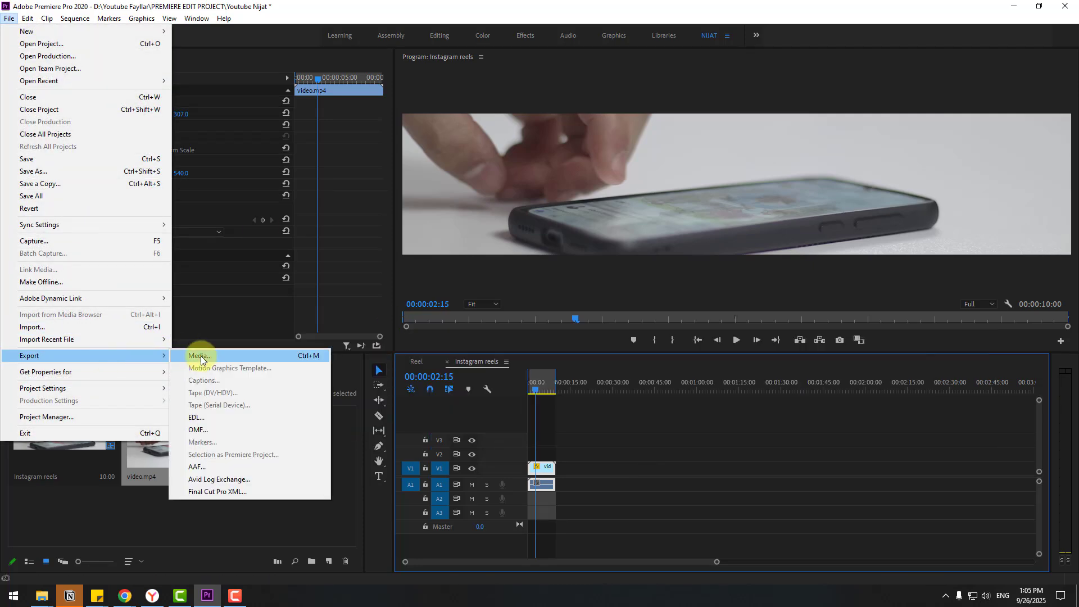
mouse_move(309, 361)
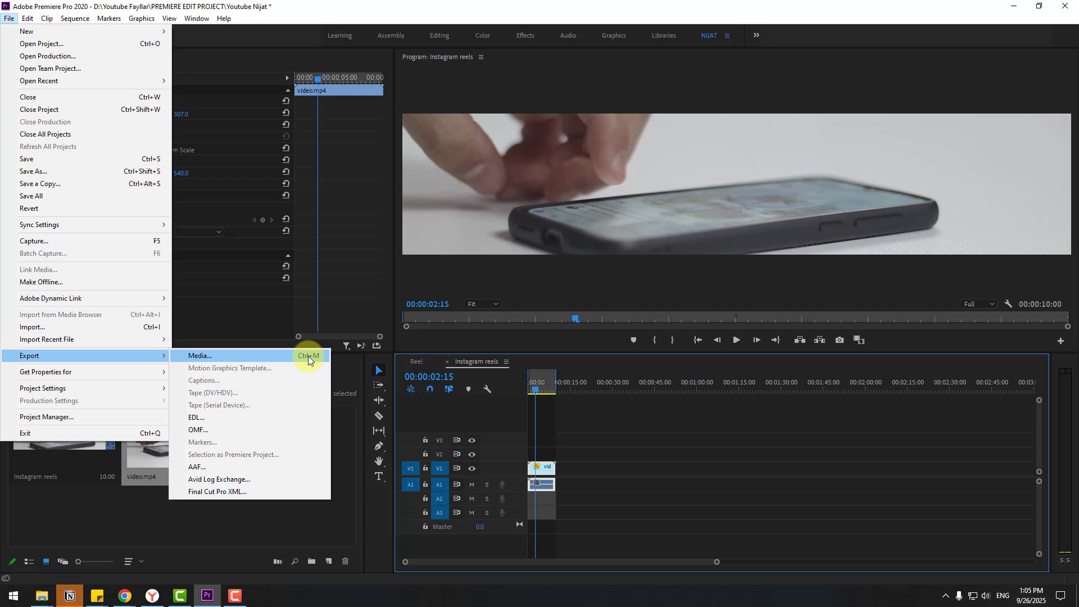
Export the Instagram reels sequence as a 5120x1080 HEVC (H.265) MP4.
click(200, 355)
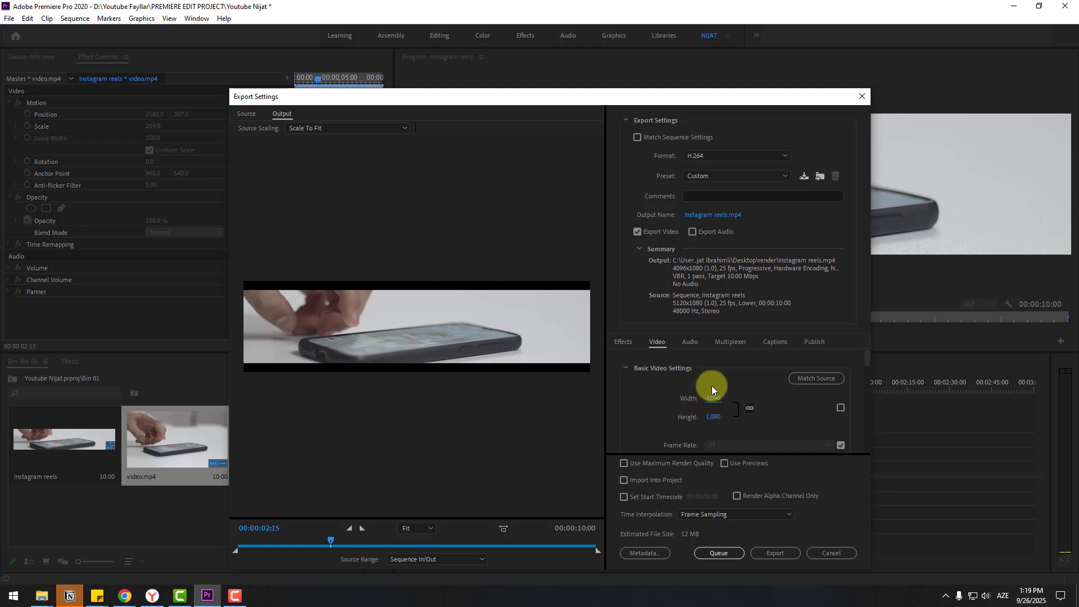
click(734, 155)
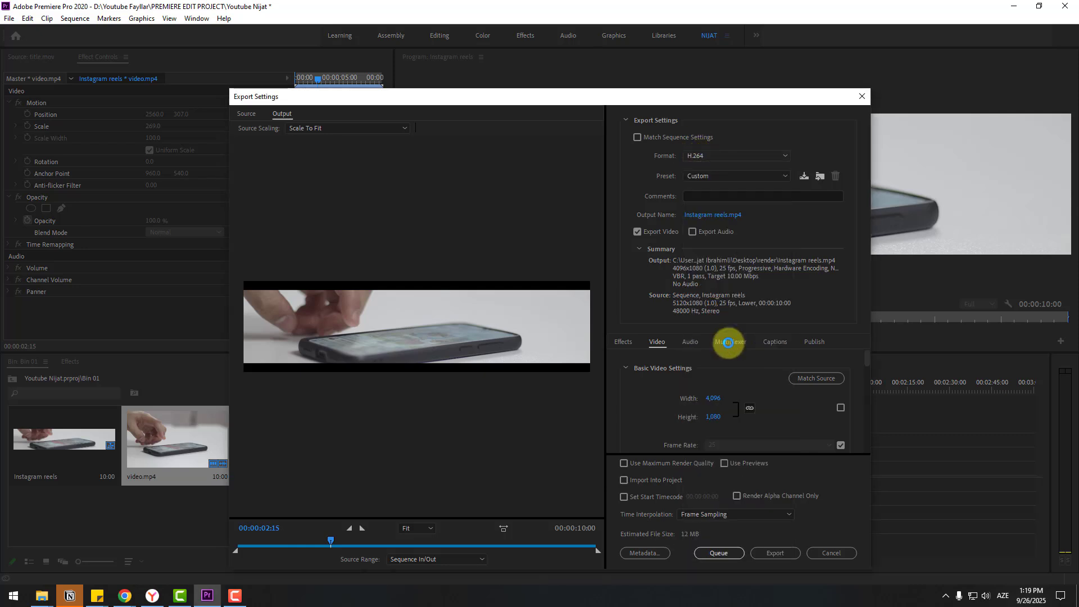
click(735, 156)
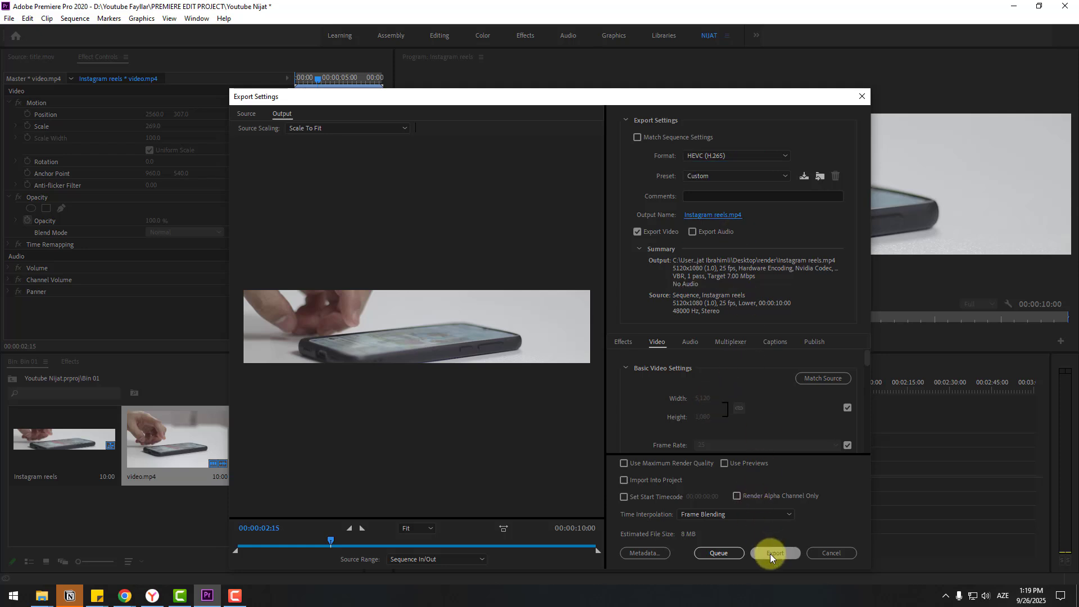
click(774, 552)
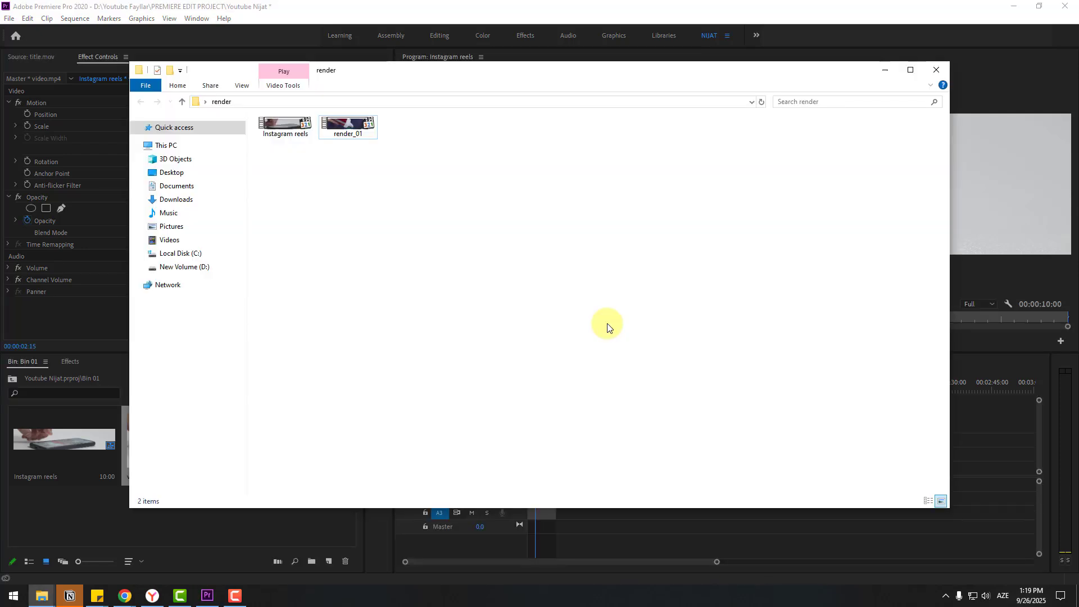
Open the exported HEVC video from the render folder.
double_click(284, 127)
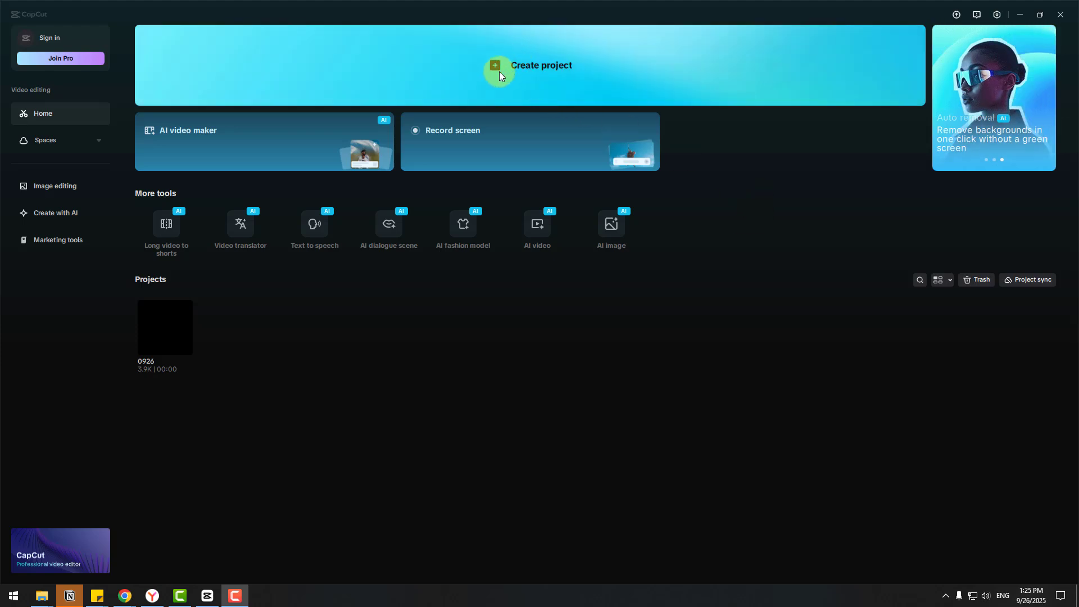
Create a new CapCut project, import video2.mp4, and add it to the timeline.
double_click(164, 327)
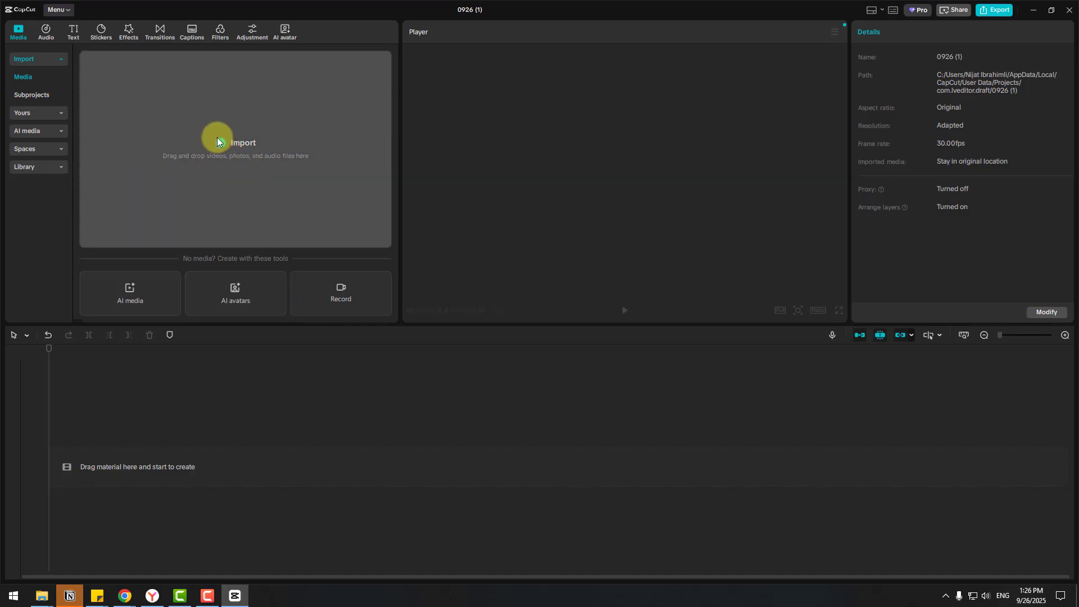
click(234, 147)
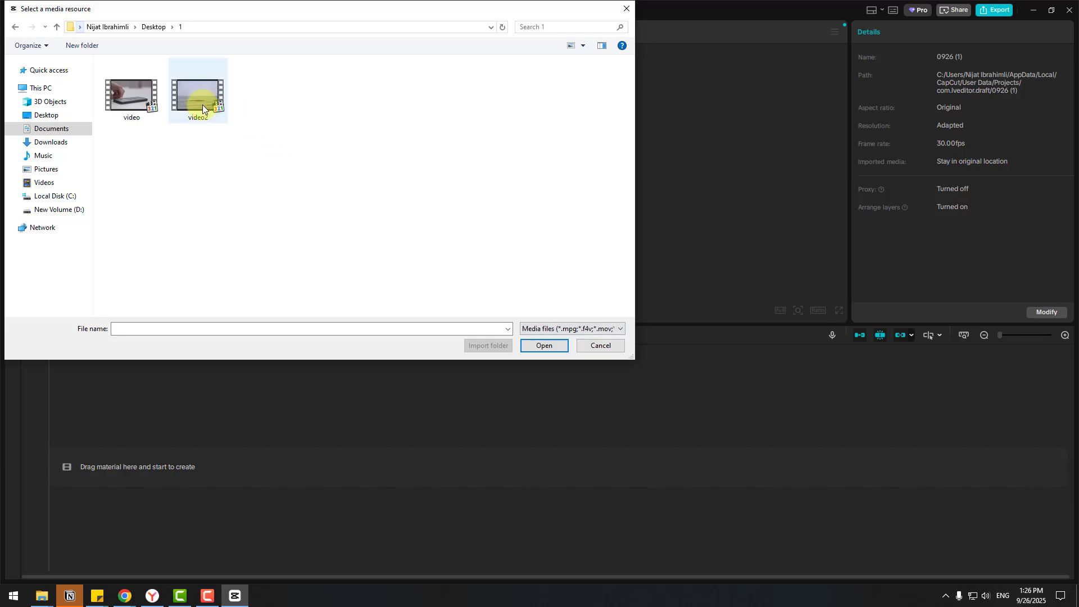
click(543, 345)
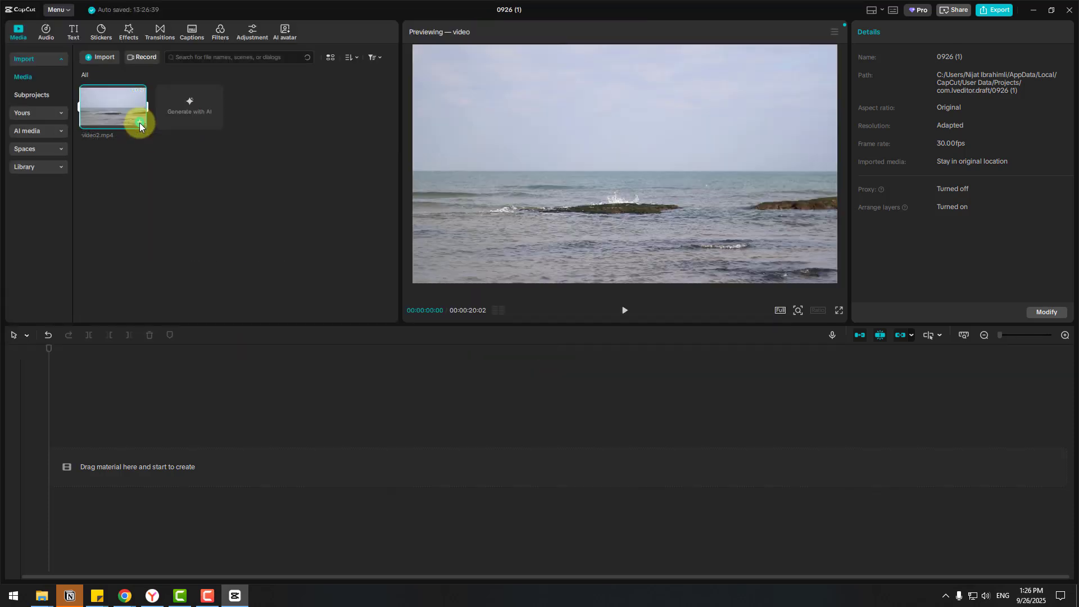
click(139, 124)
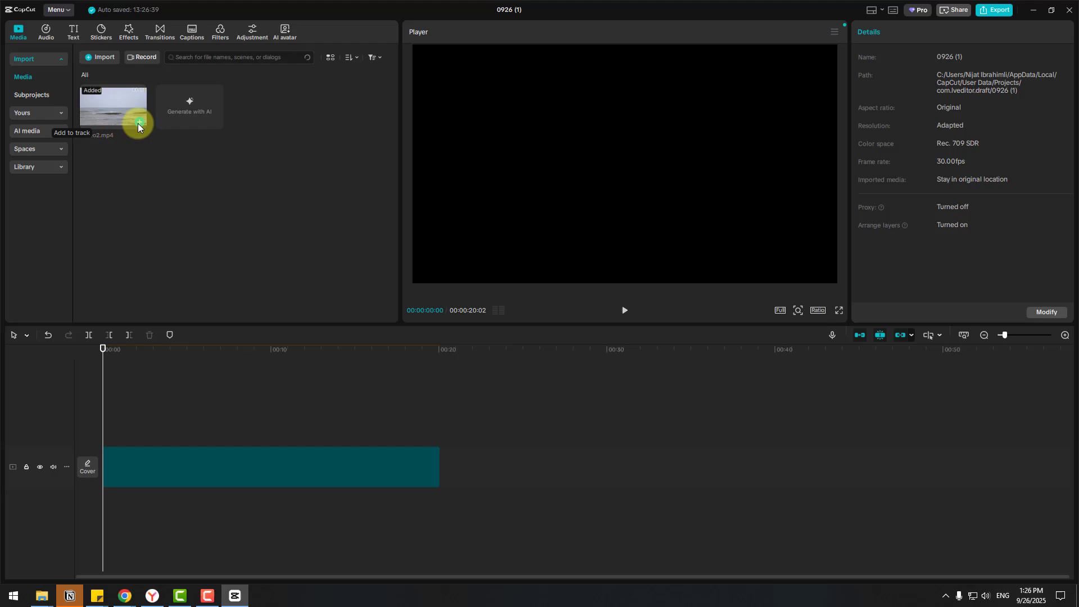
Select the clip and open the project resolution settings showing custom 1920×1080.
click(140, 123)
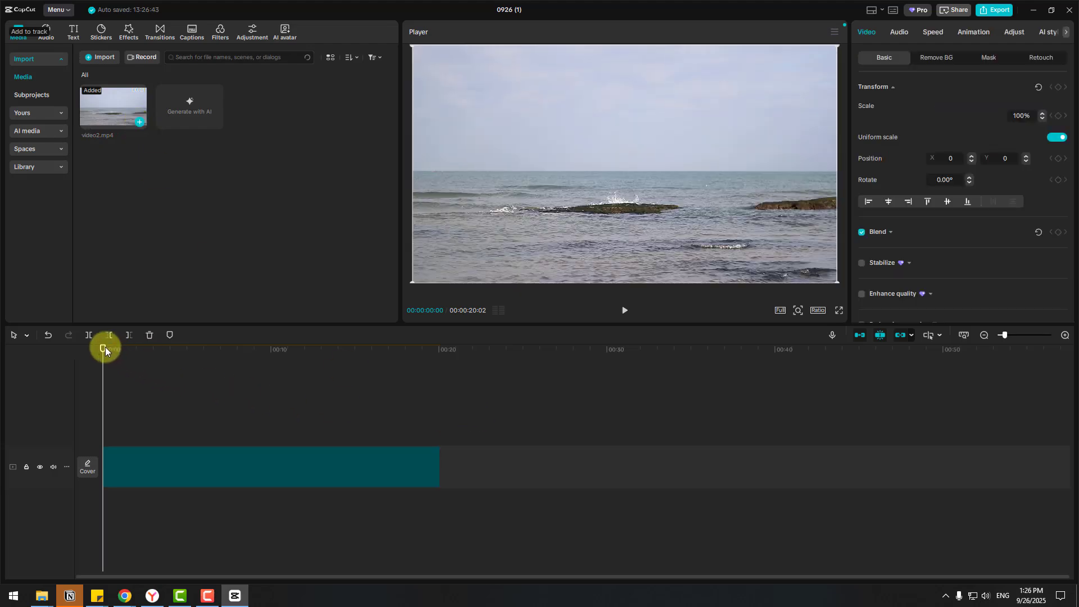
click(268, 466)
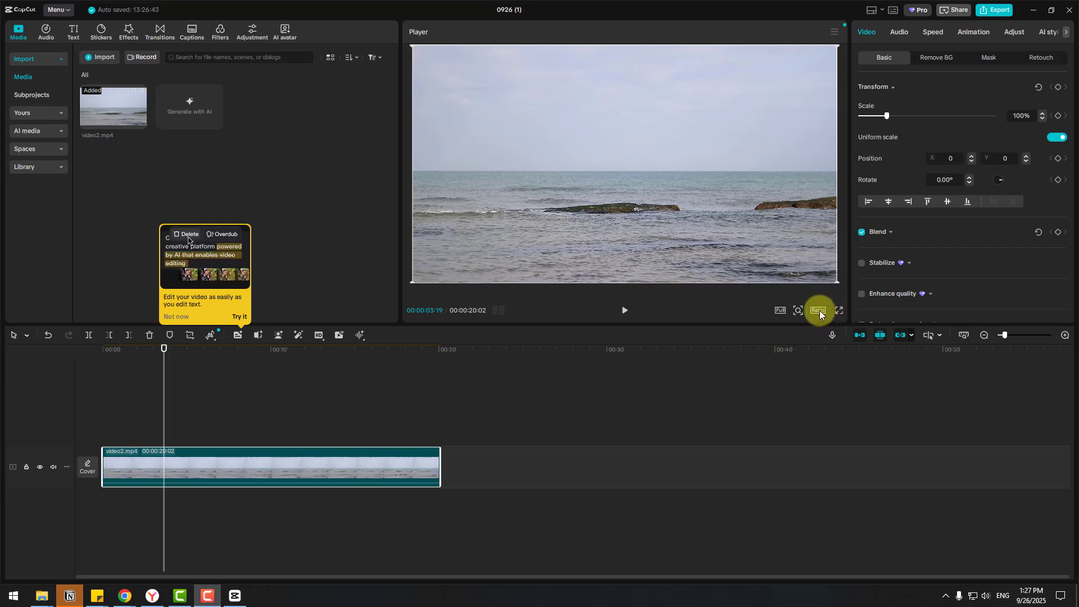
click(818, 310)
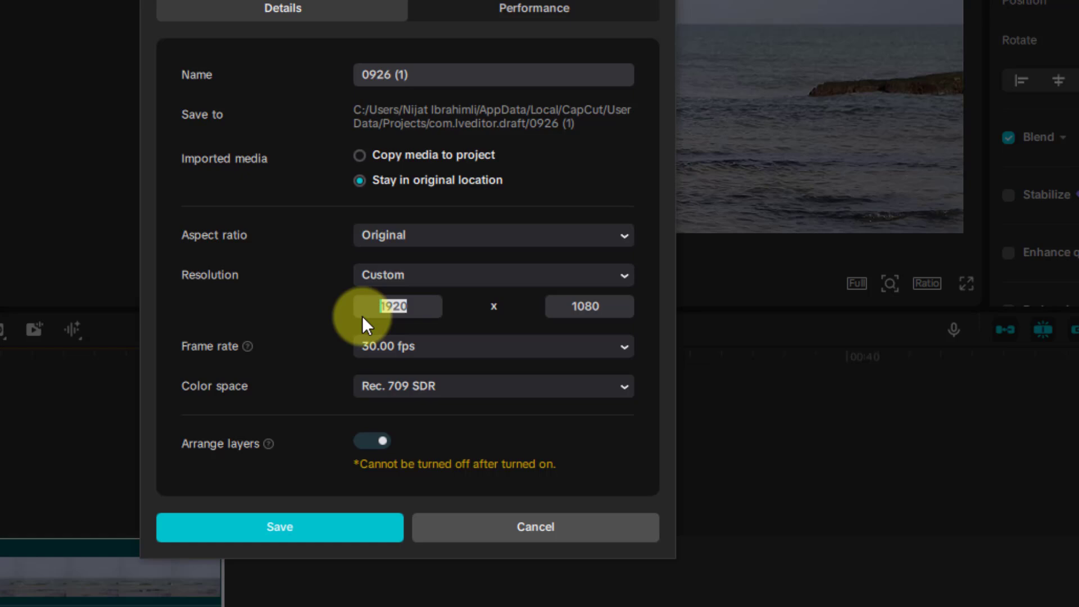
Set a custom 5120x1080 project resolution, then preview the sea clip scaled to 266%.
text(51)
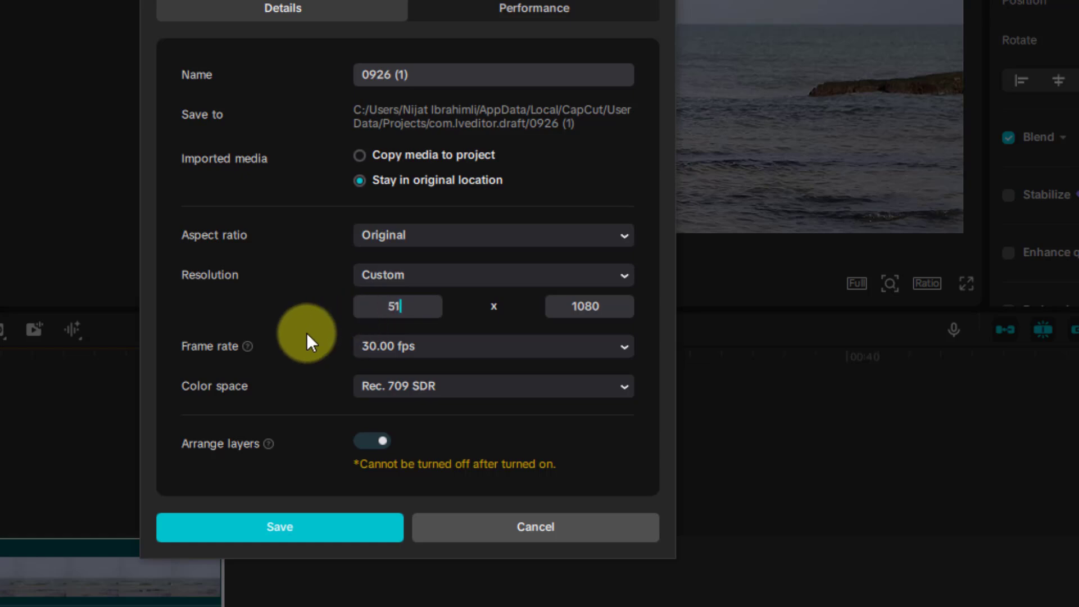
click(491, 346)
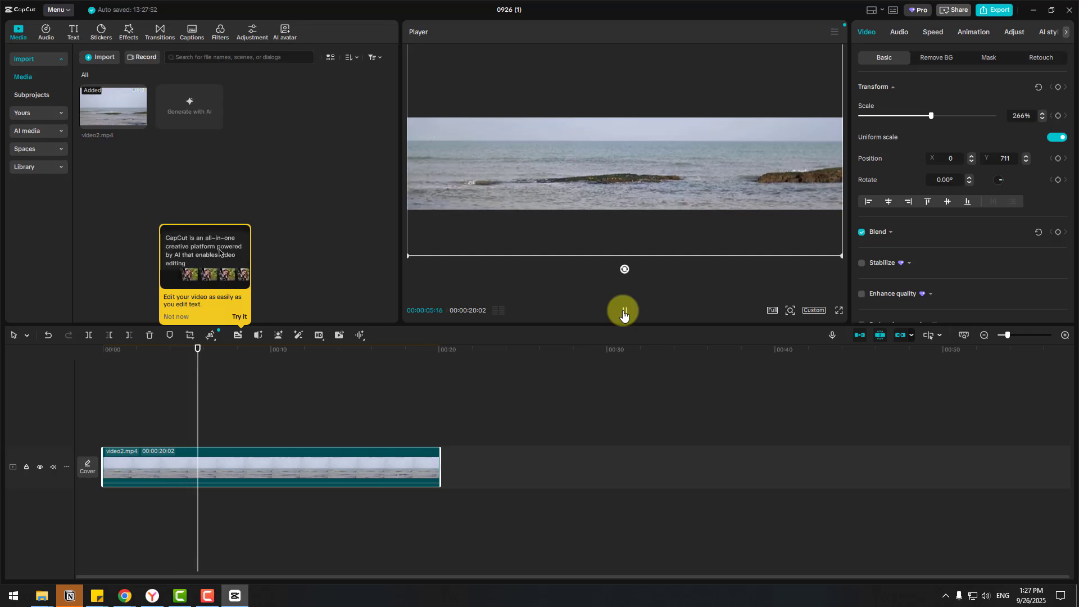
click(623, 309)
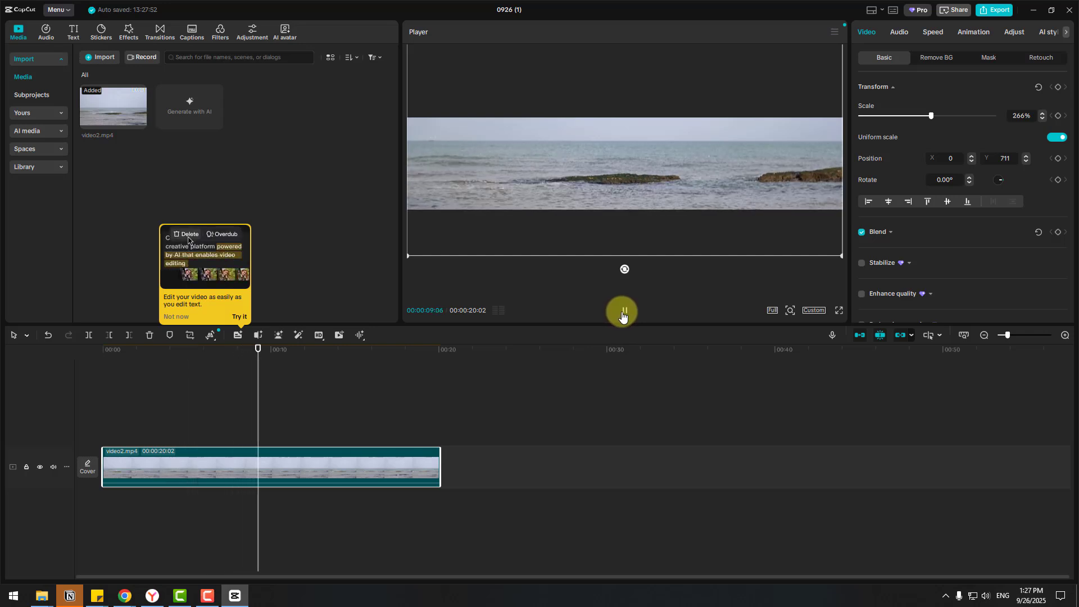
click(622, 310)
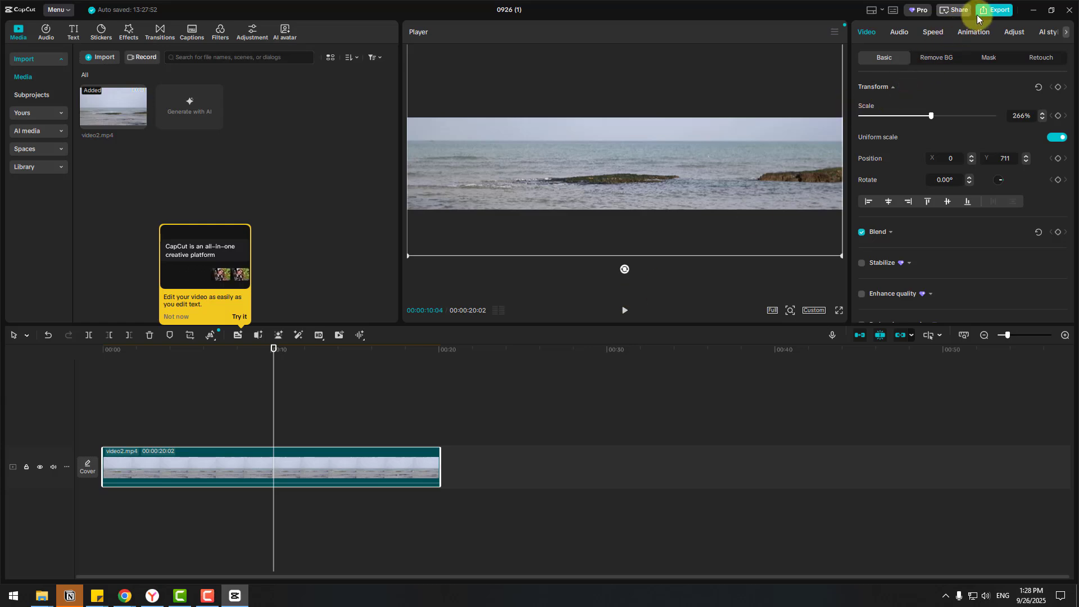
Export project 0926 (1) at 5120*1080 as an HEVC MP4 and play the file.
click(994, 10)
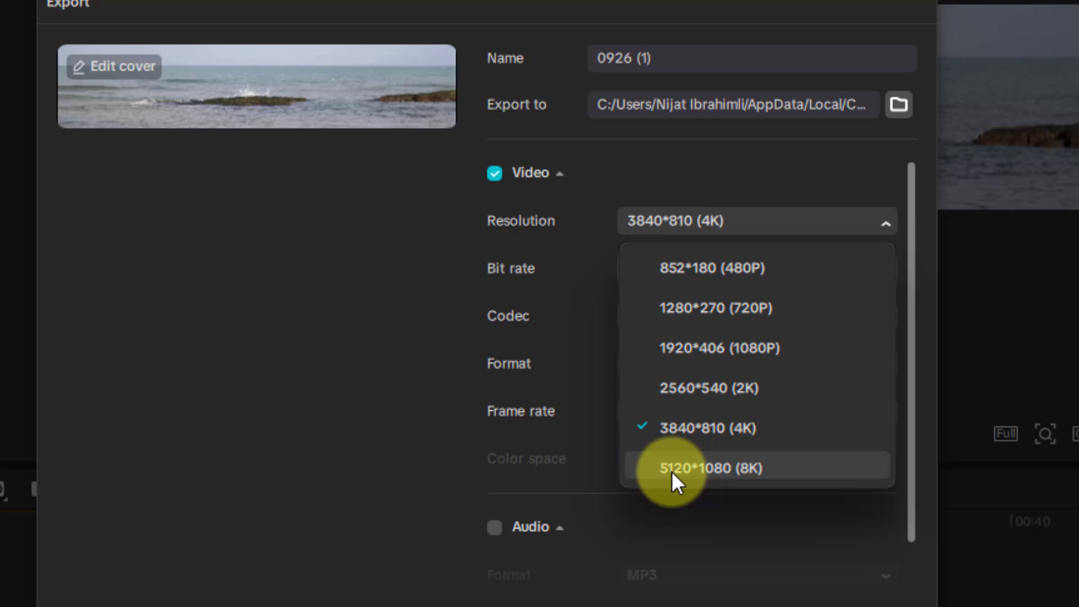
click(701, 467)
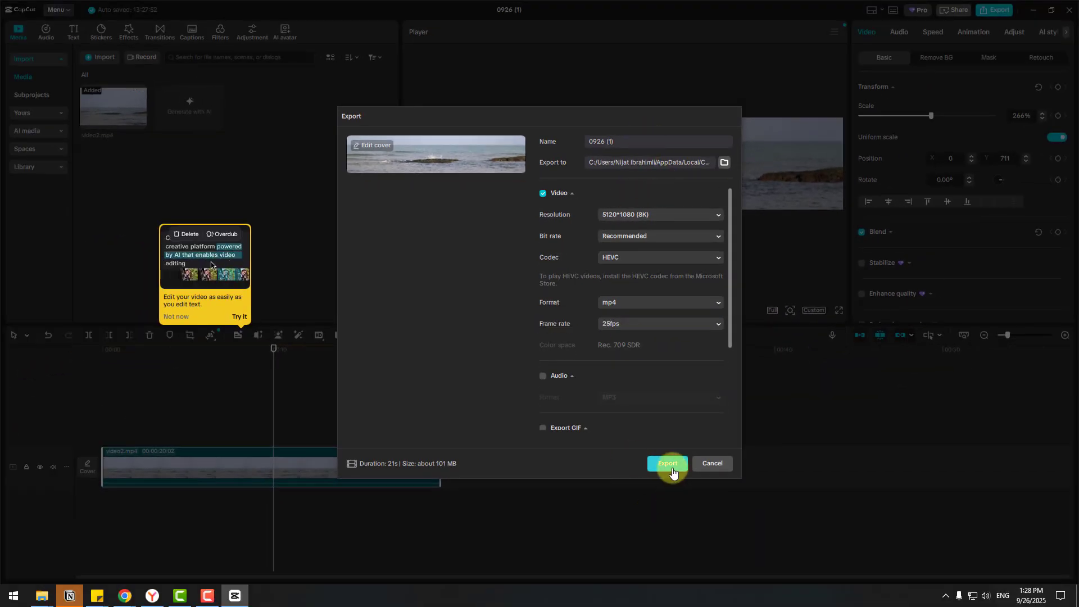
click(666, 462)
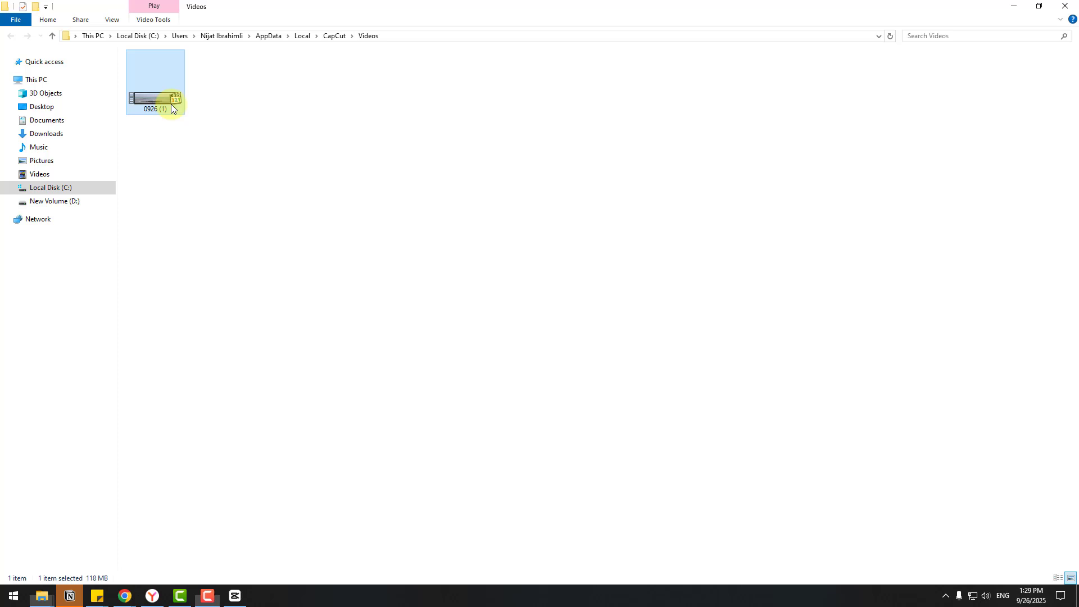
double_click(155, 81)
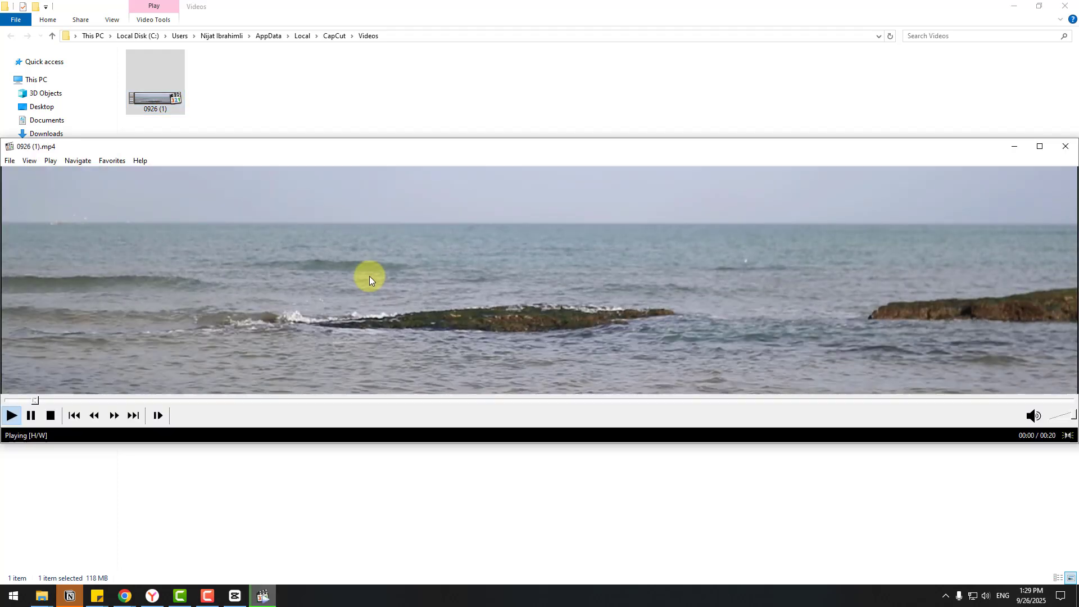